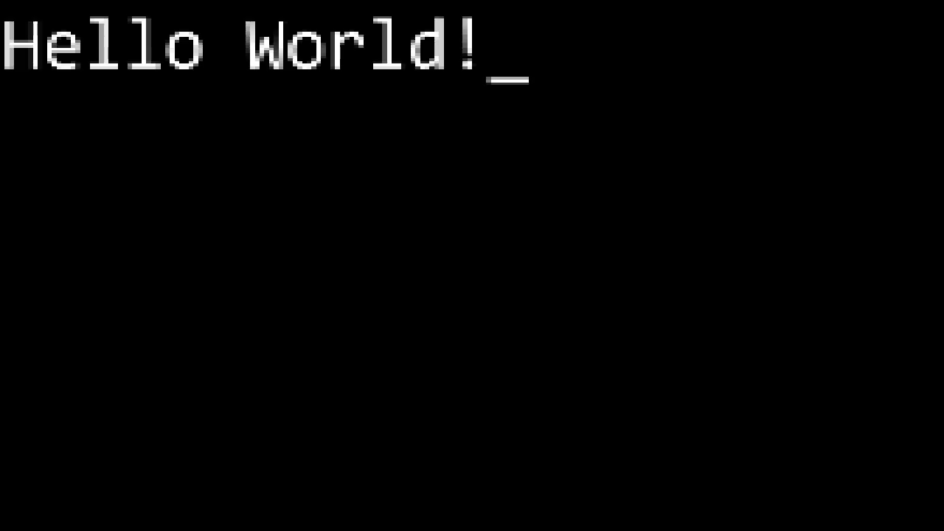
Add mov ah, 0x0e at the top of boot.asm to select teletype mode.
{"action": "type", "text": "Keyboar"}
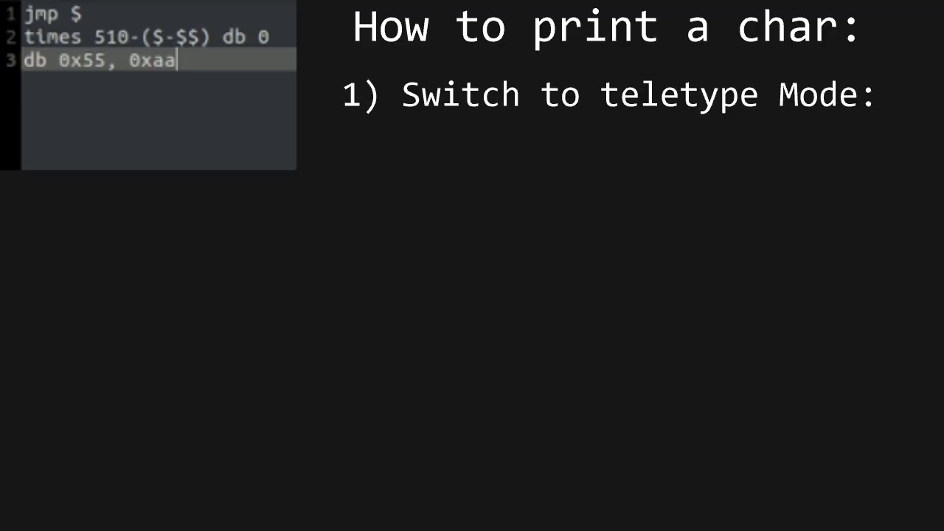
{"action": "type", "text": "ax"}
{"action": "type", "text": "mov"}
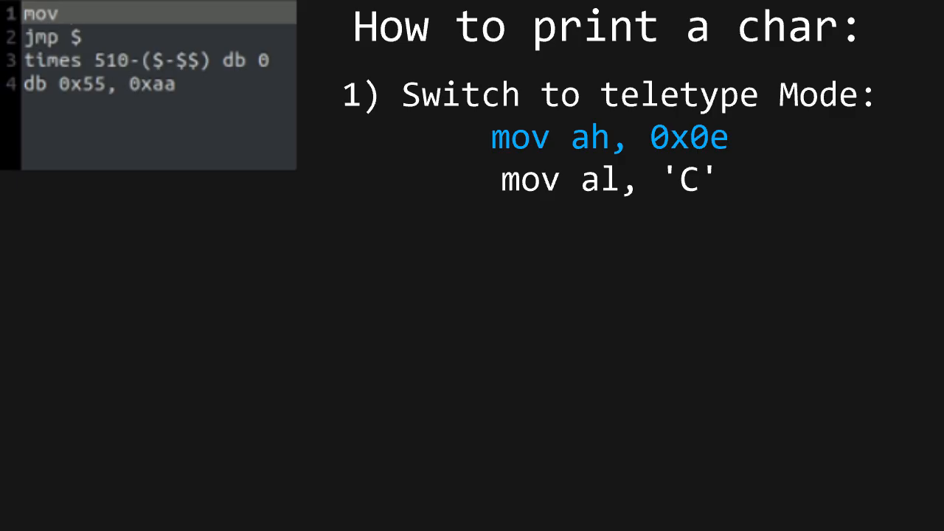
{"action": "type", "text": "ah, 0x0e"}
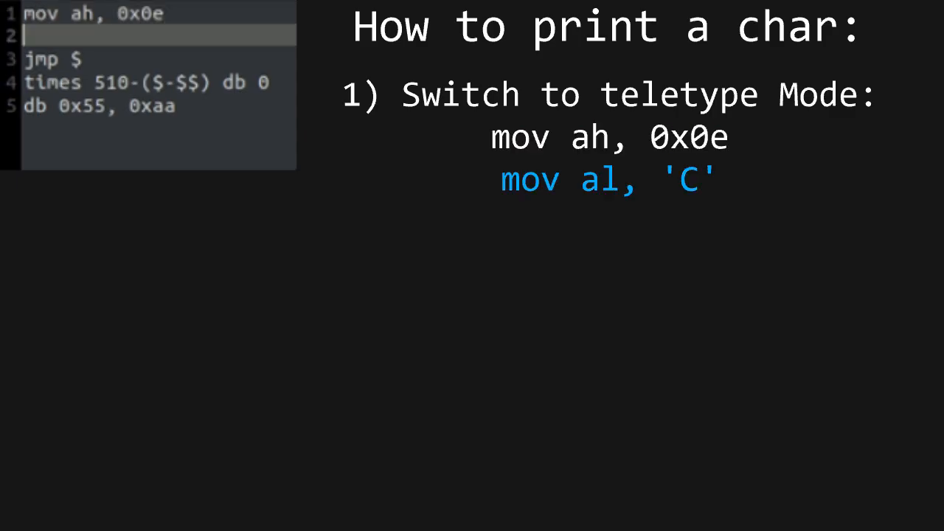
Add mov al, 'H' and an int 0x10 call to print it.
{"action": "type", "text": "mov"}
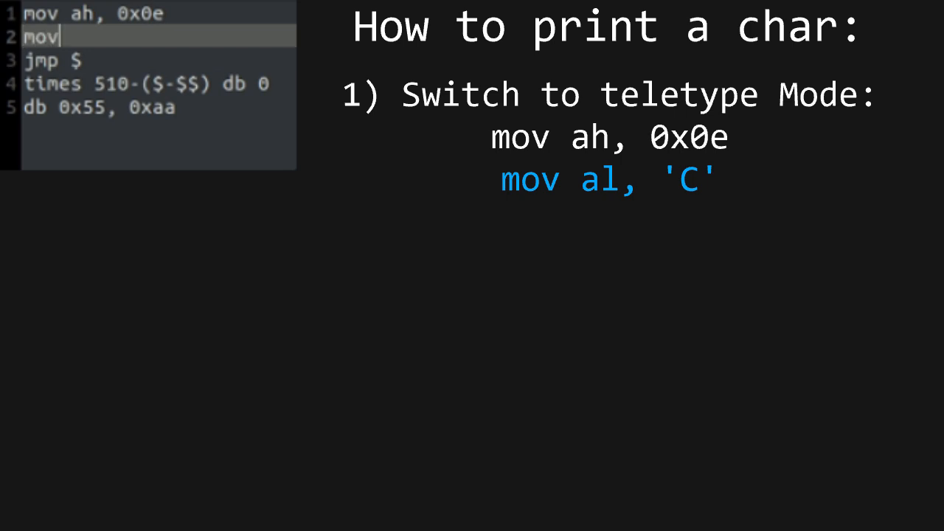
{"action": "type", "text": "al"}
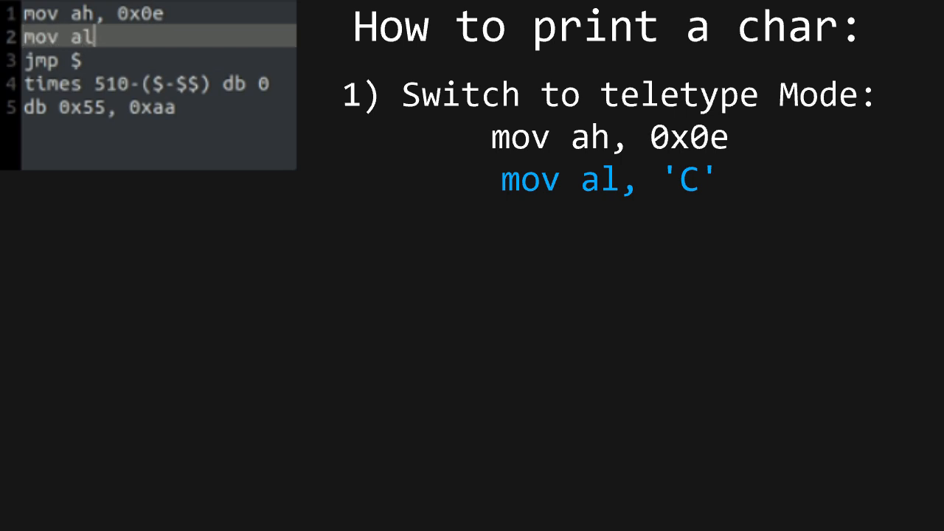
{"action": "type", "text": ","}
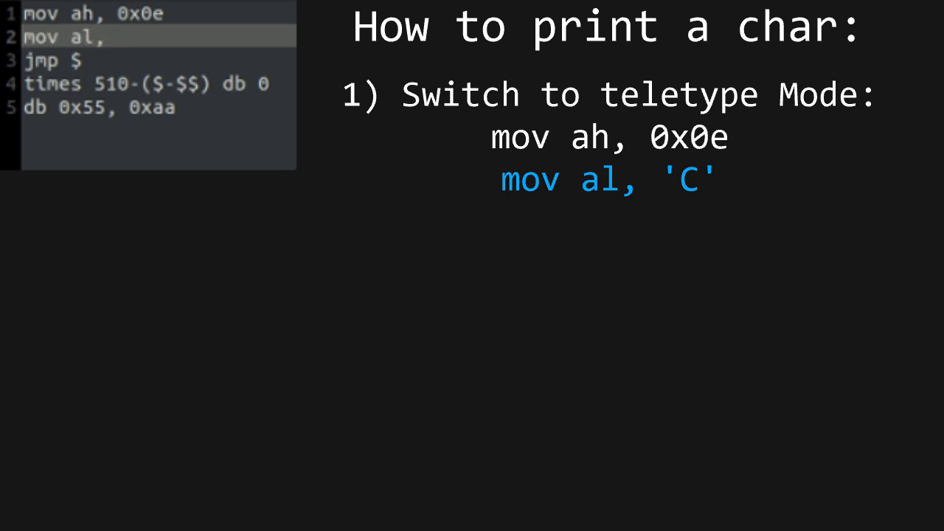
{"action": "type", "text": "'H"}
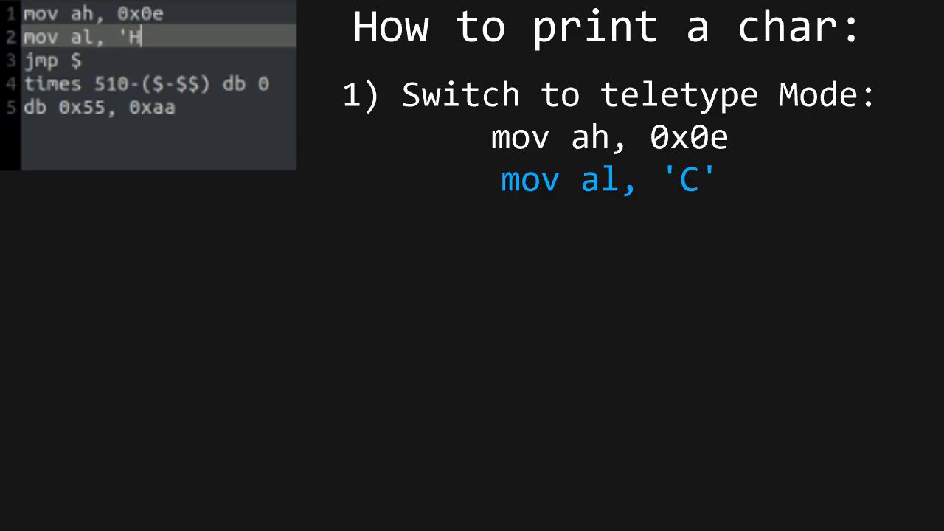
{"action": "type", "text": "'"}
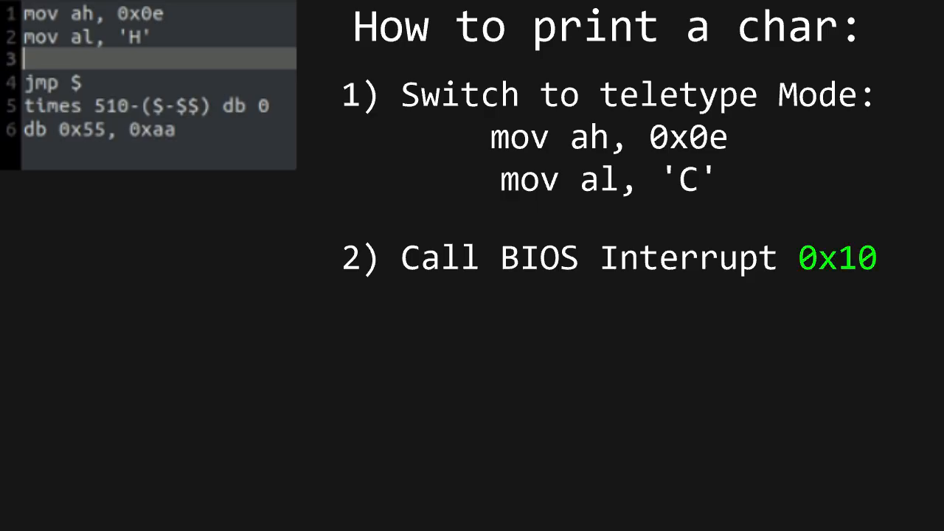
{"action": "type", "text": "int 0x10"}
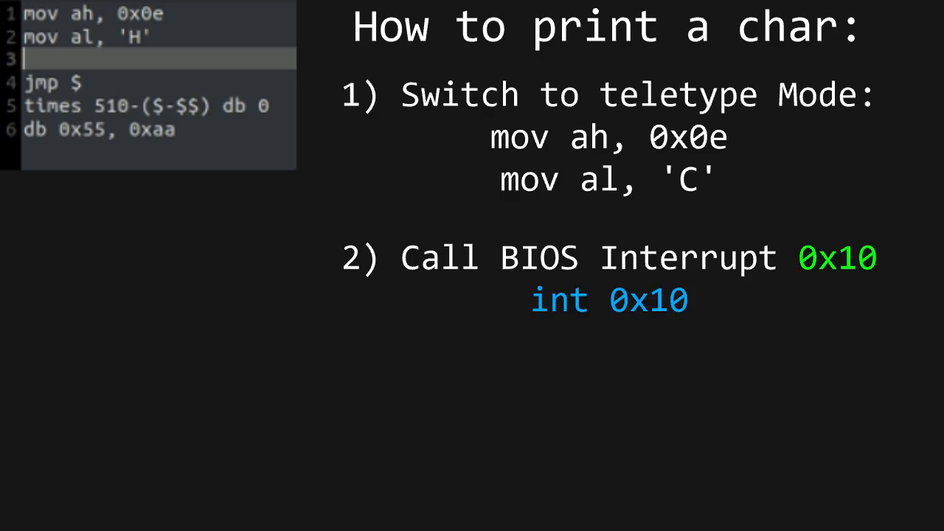
{"action": "type", "text": "int 0x10"}
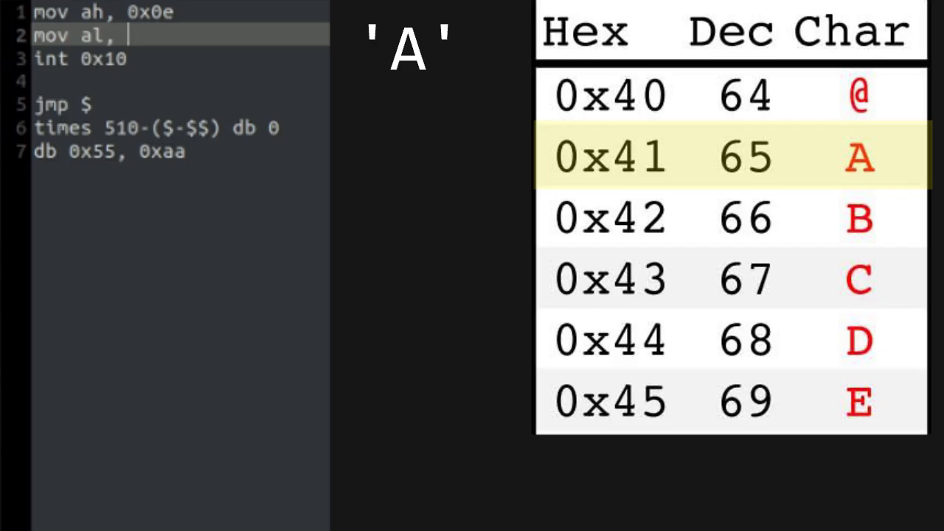
Load character code 65 and duplicate the mov ah, 0x0e print block.
{"action": "type", "text": "65"}
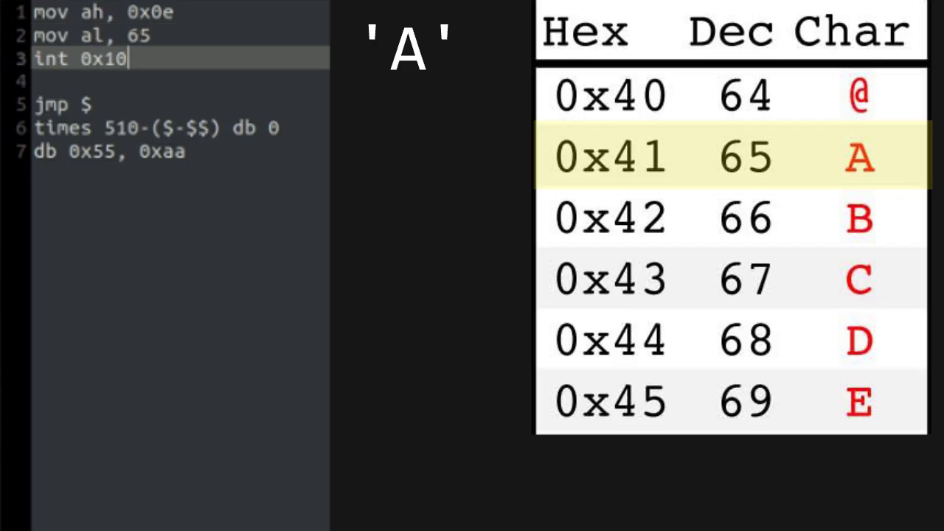
{"action": "type", "text": "mov ah, 0x0e"}
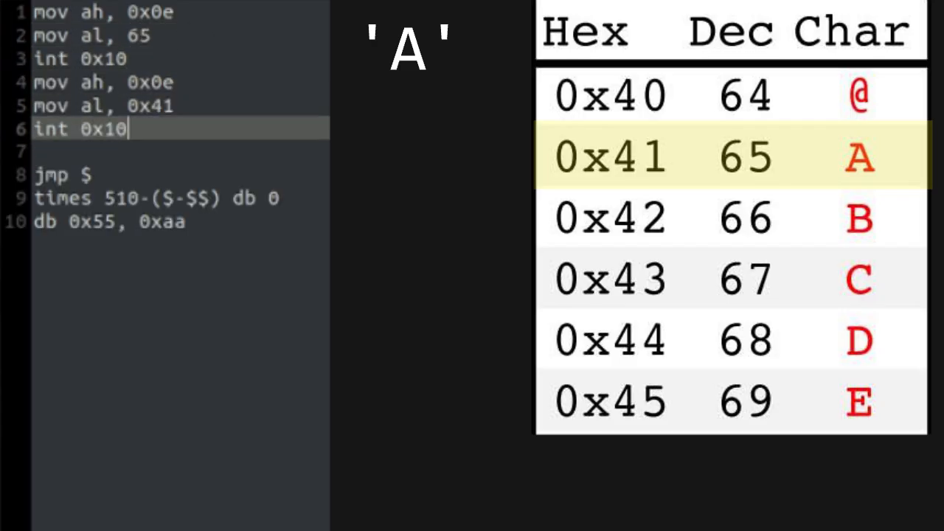
{"action": "type", "text": "mov ah, 0x0e"}
{"action": "type", "text": "mov al, 0b1000001"}
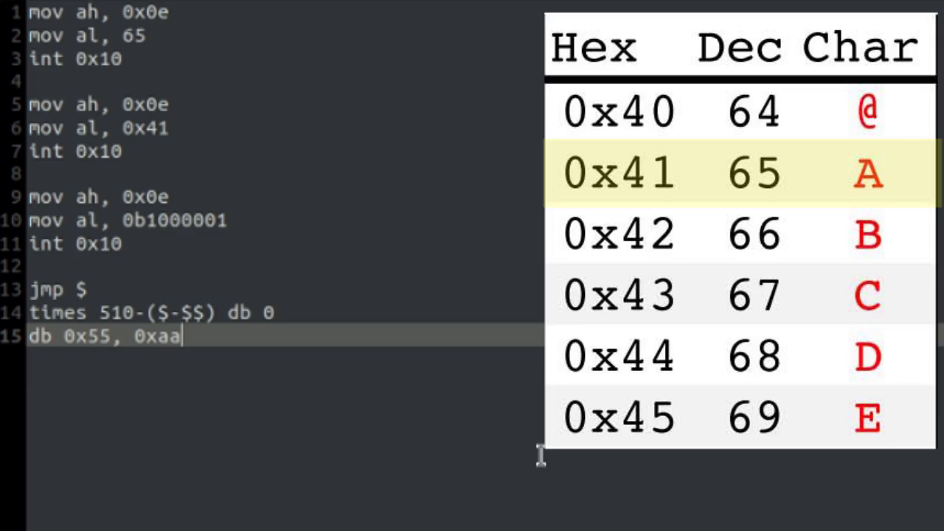
{"action": "mouse_move", "coordinate": [304, 383]}
{"action": "type", "text": "'"}
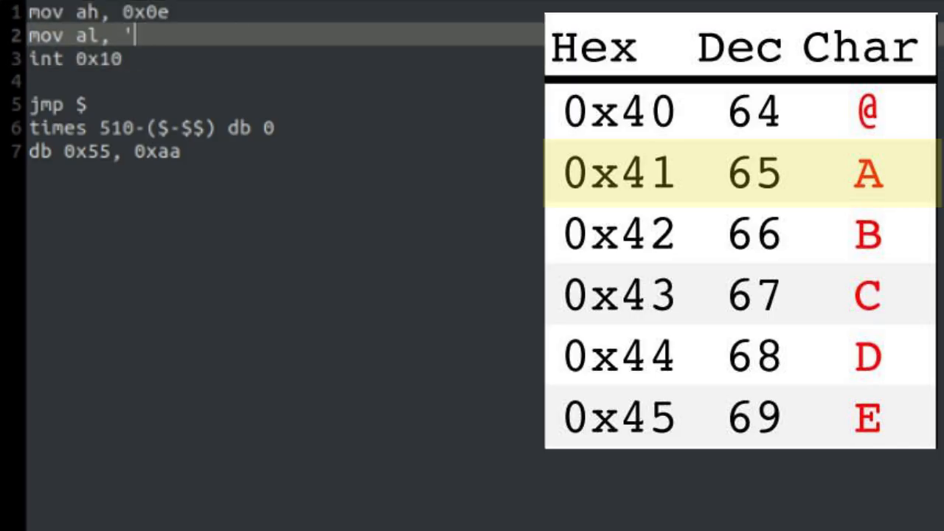
{"action": "key", "text": "Backspace"}
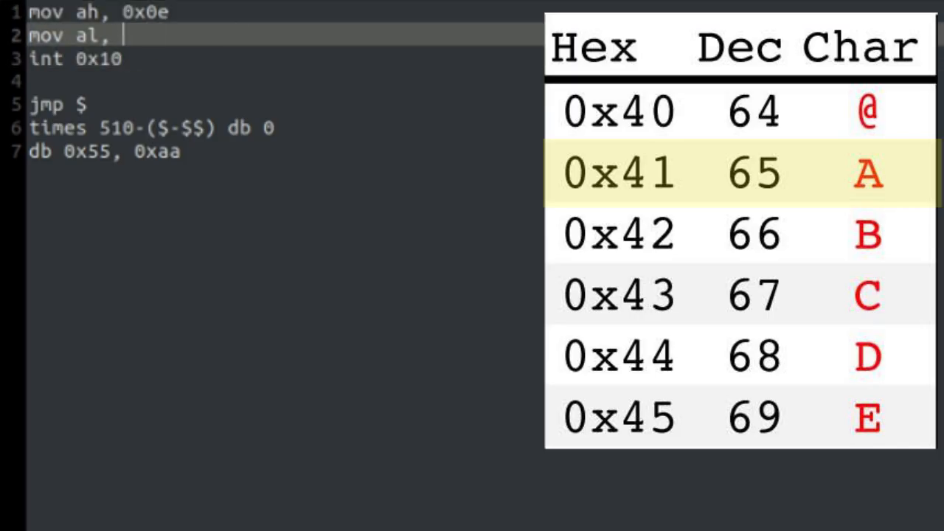
{"action": "type", "text": "65"}
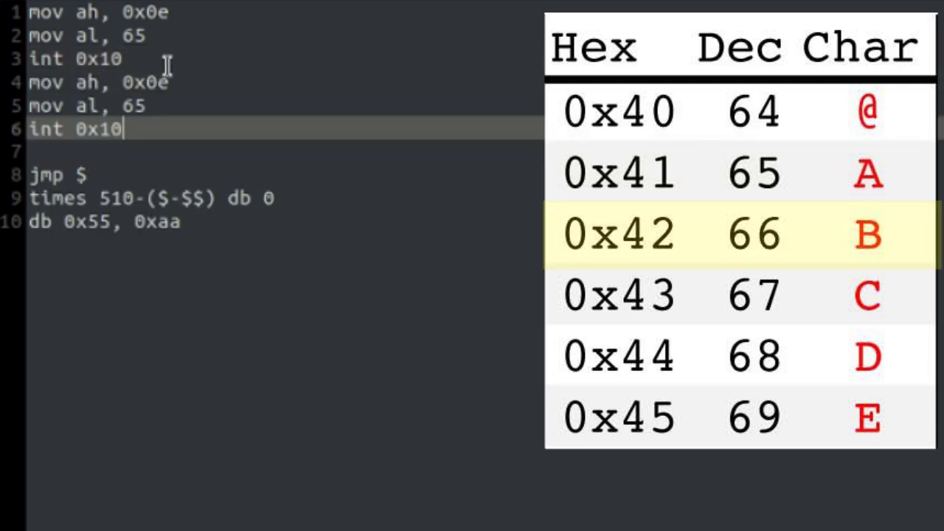
{"action": "type", "text": "6"}
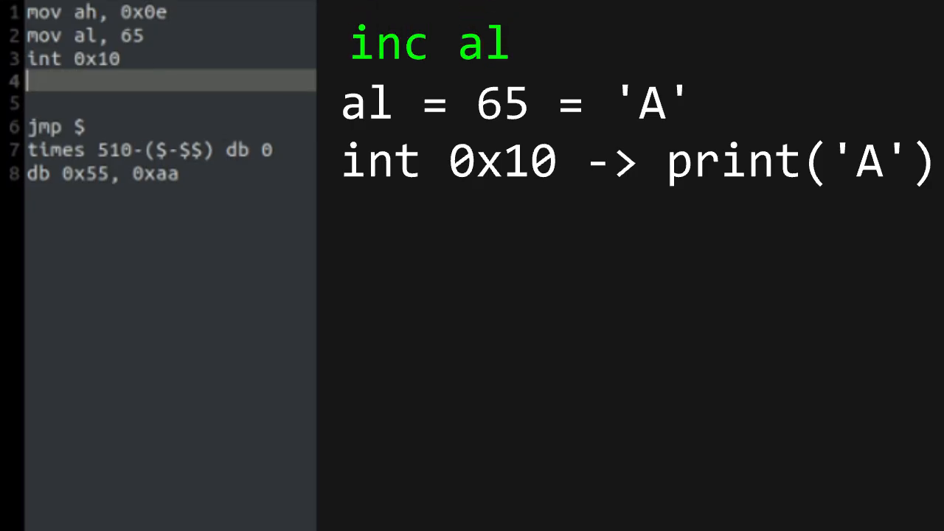
Write the loop body that increments al and ends with jmp loop.
{"action": "type", "text": "sum al"}
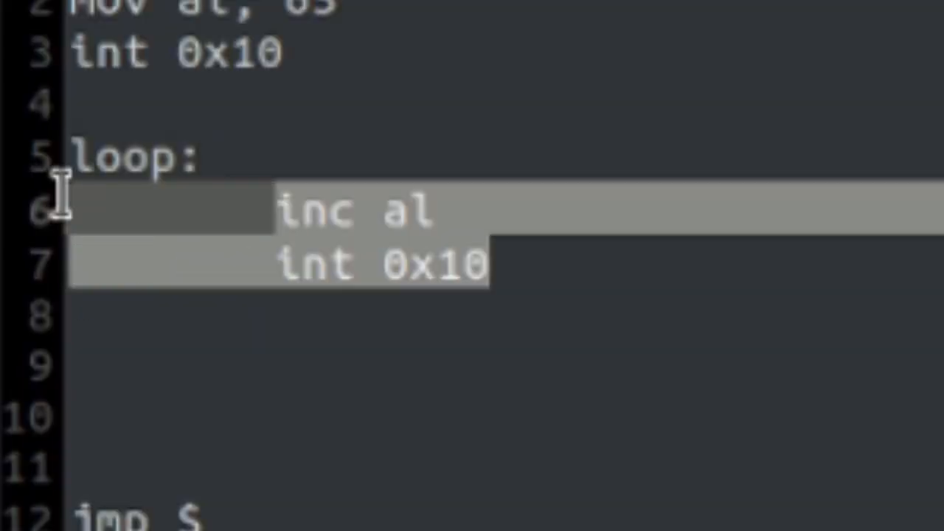
{"action": "type", "text": "jmp loop"}
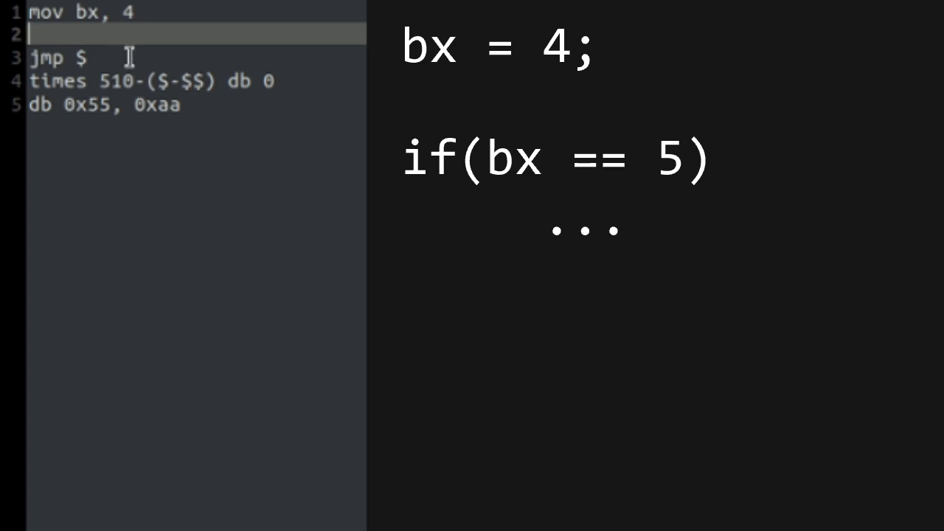
Type cmp bx, 5 for the compare-and-jump example.
{"action": "type", "text": "cmp bx, 5"}
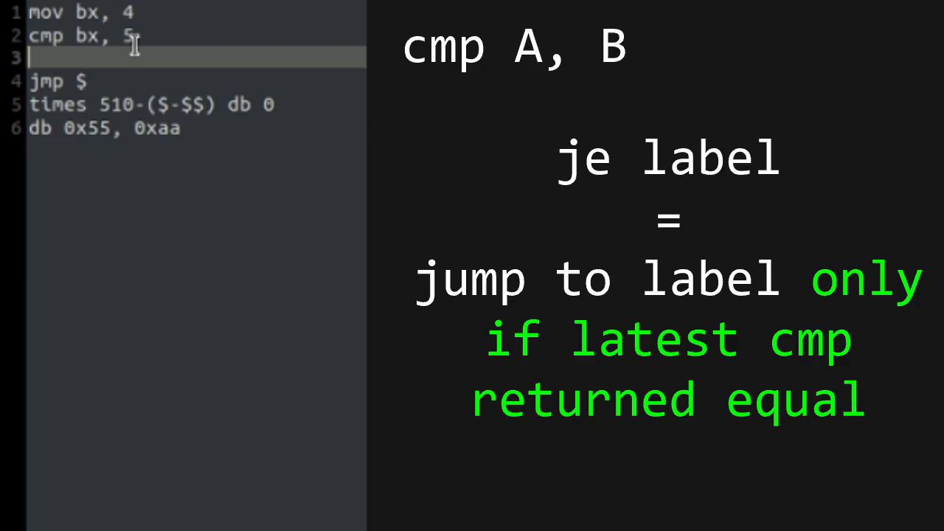
{"action": "mouse_move", "coordinate": [183, 65]}
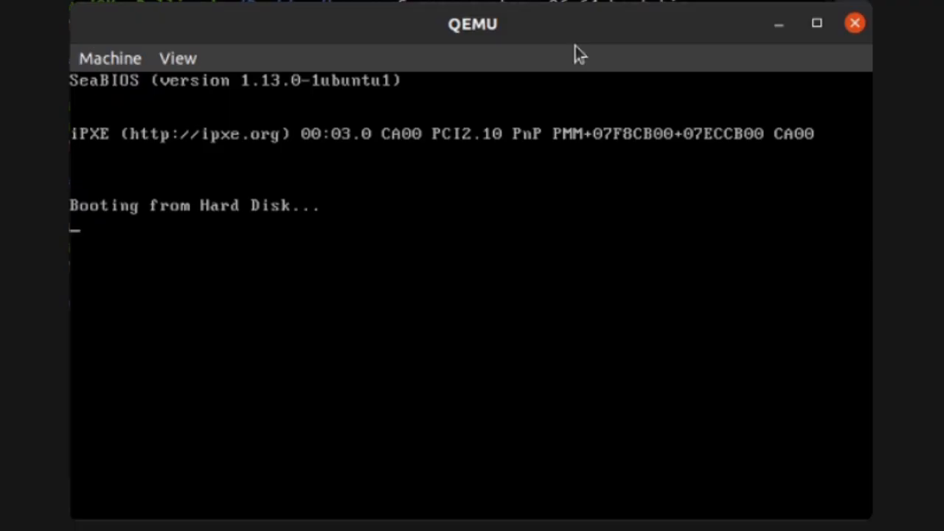
{"action": "mouse_move", "coordinate": [832, 94]}
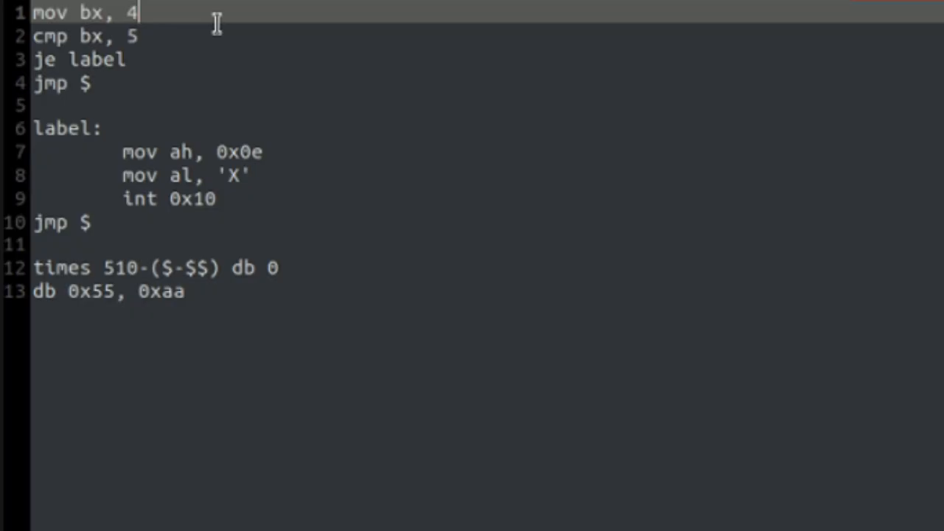
{"action": "type", "text": "5"}
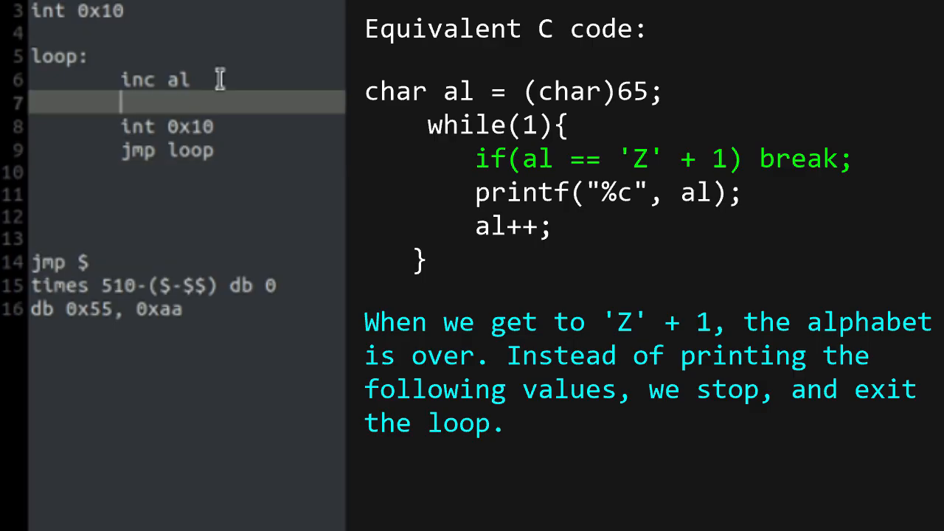
Add cmp al, 'Z' + 1 and je exit, plus an exit label.
{"action": "type", "text": "cmp al"}
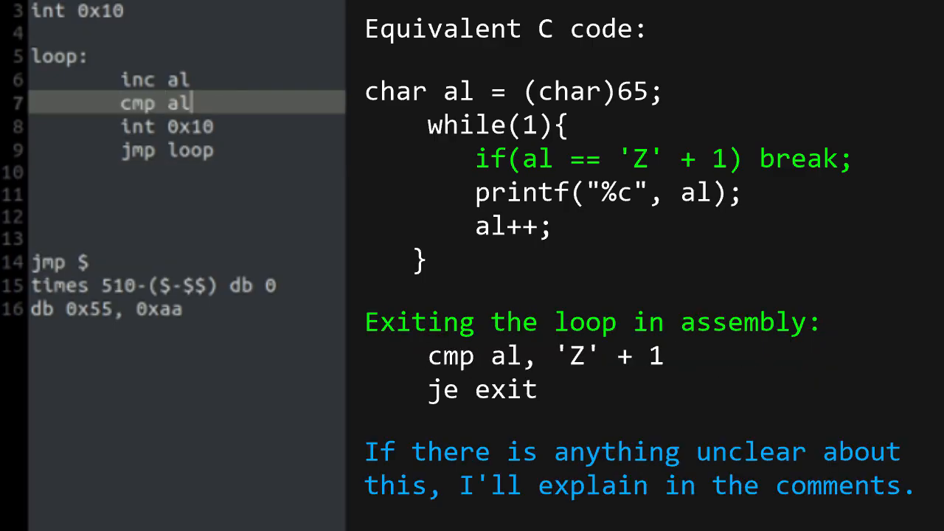
{"action": "type", "text": ","}
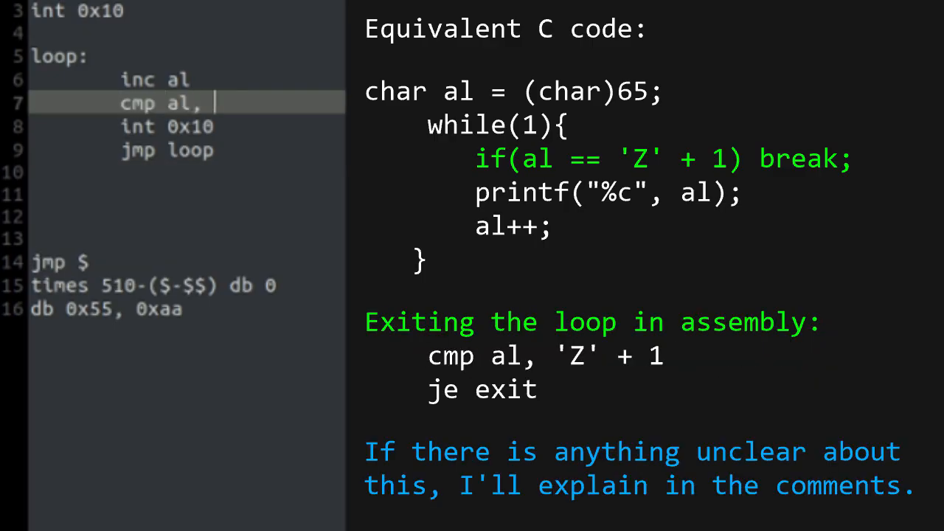
{"action": "type", "text": "'"}
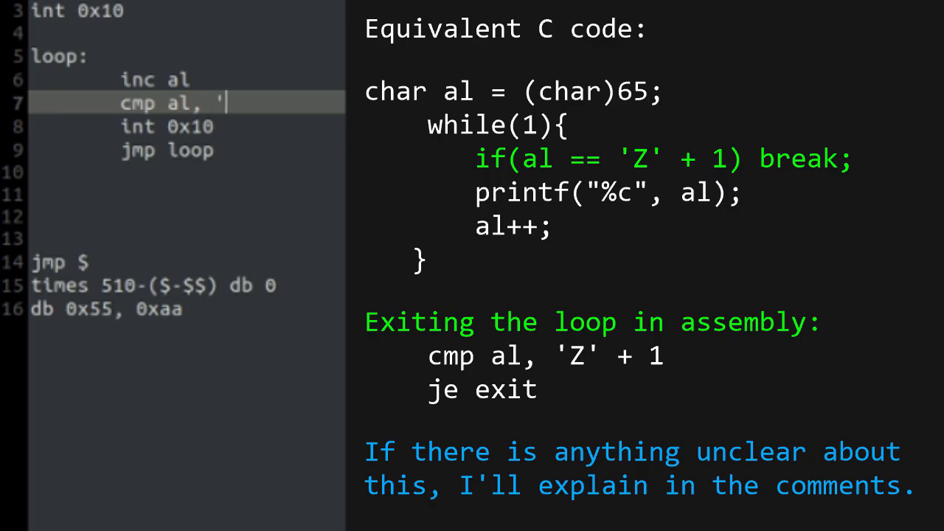
{"action": "type", "text": "Z' + 1"}
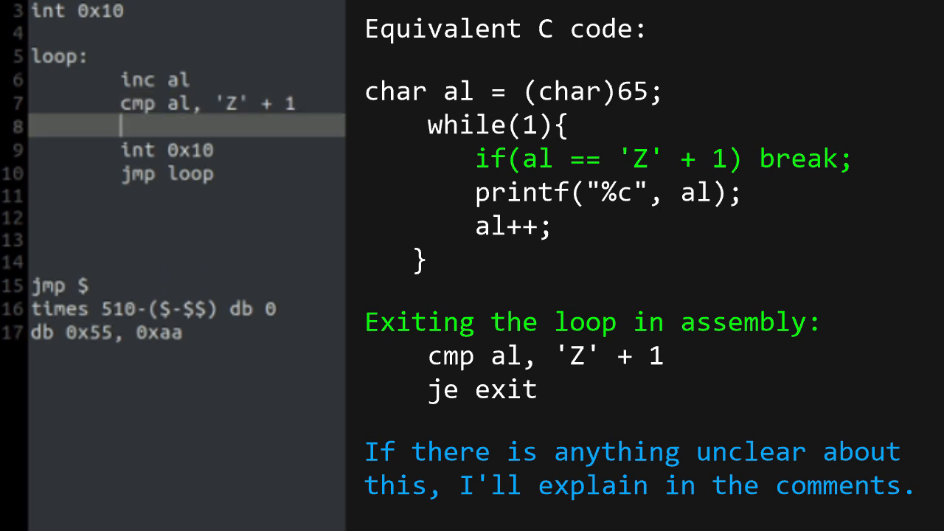
{"action": "type", "text": "je exit"}
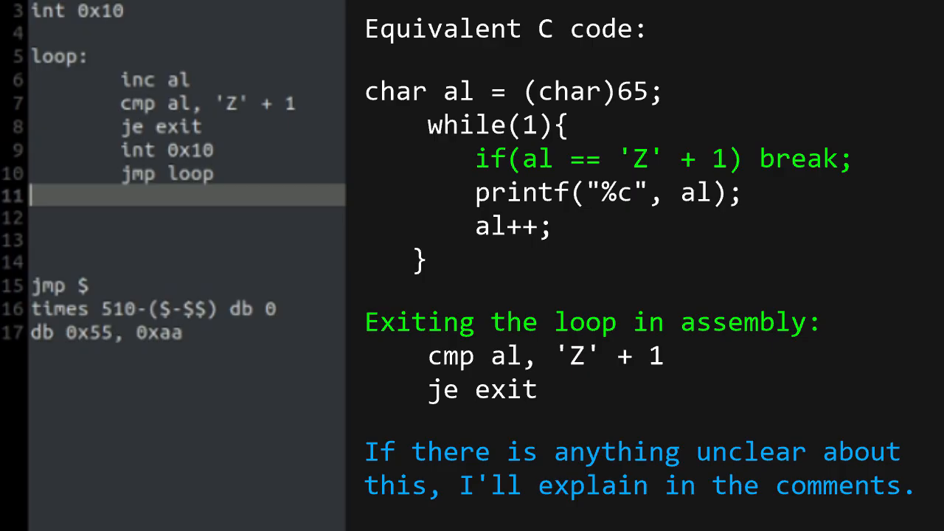
{"action": "type", "text": "exit"}
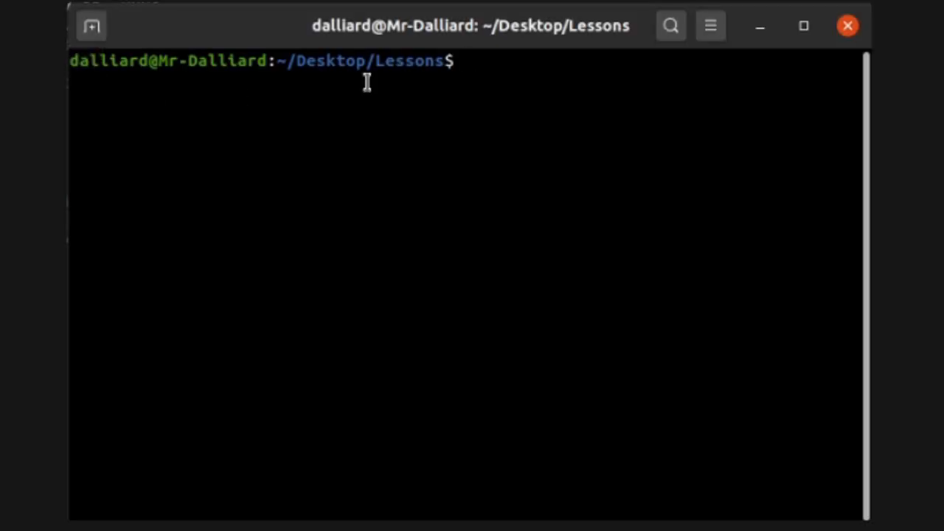
Assemble boot.asm with nasm -f bin into boot.bin.
{"action": "type", "text": "nasm boot.asm -f bin -o boot.bin"}
{"action": "type", "text": "qemu-system-x86_64 boot.bin"}
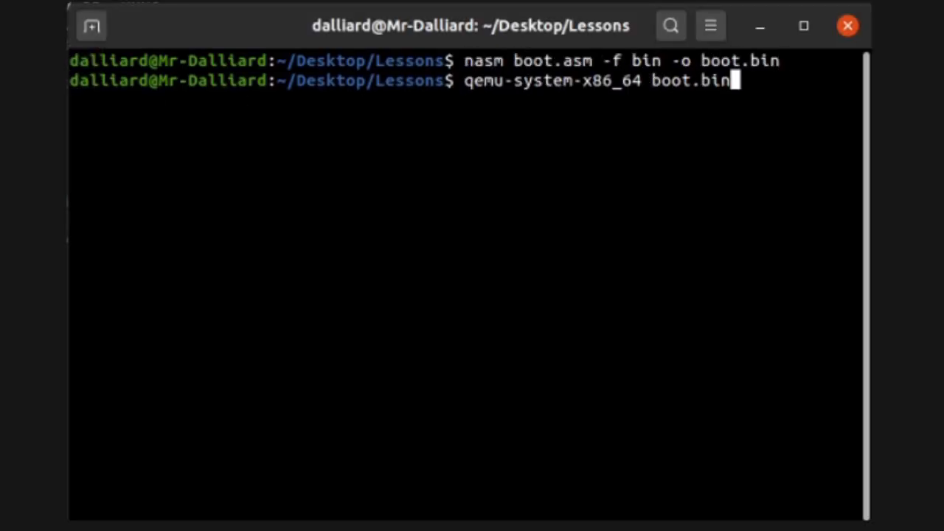
{"action": "key", "text": "Return"}
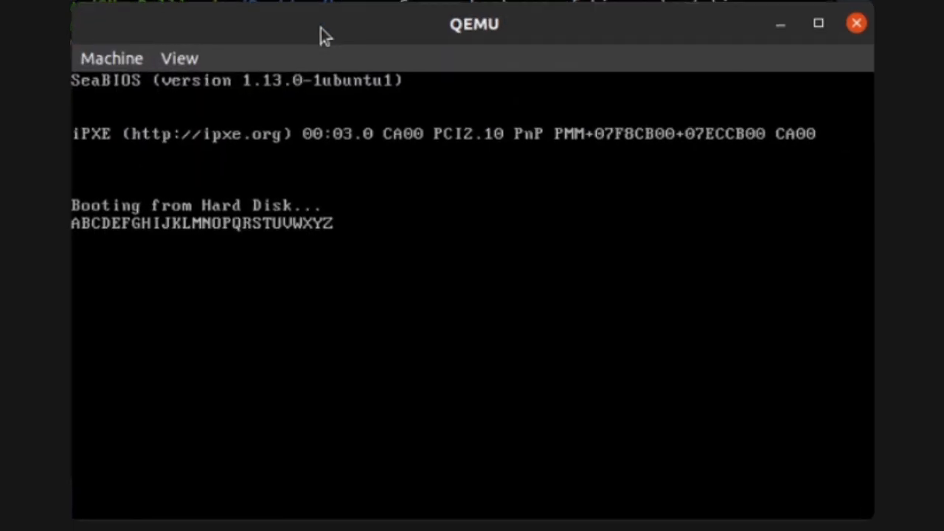